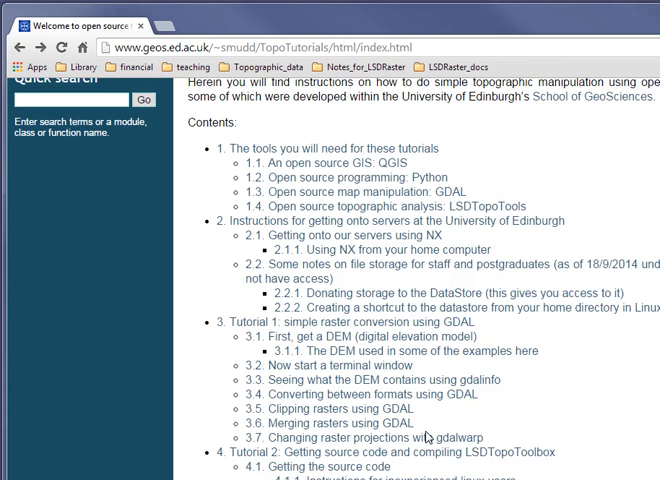
pyautogui.moveTo(460, 220)
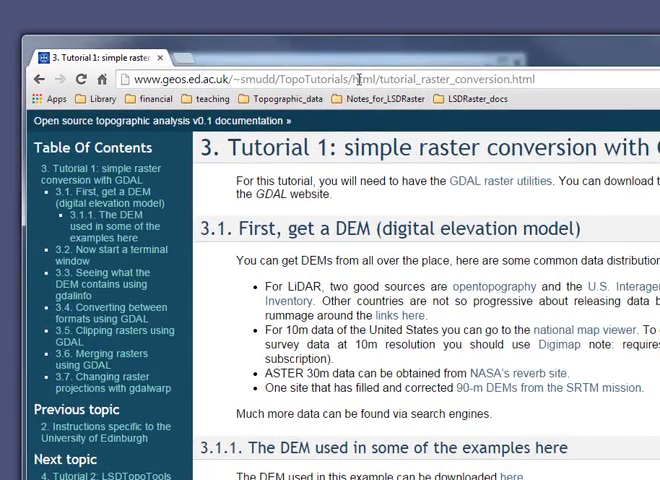
# - Download the example Whiteadder DEM from the tutorial's section 3.1.1 'here' link
pyautogui.scroll(-3)
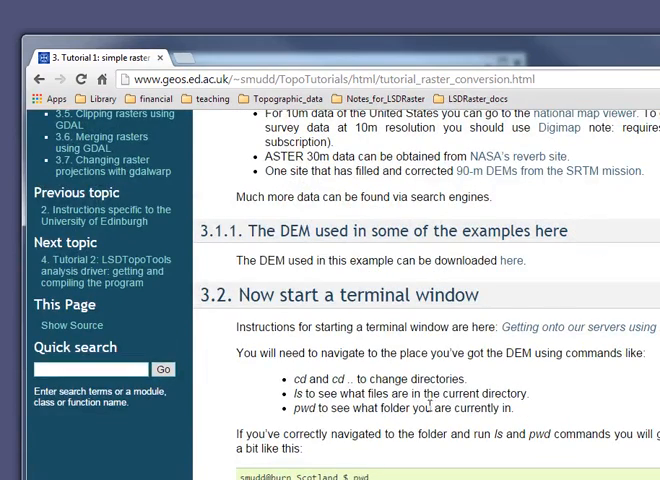
pyautogui.moveTo(512, 264)
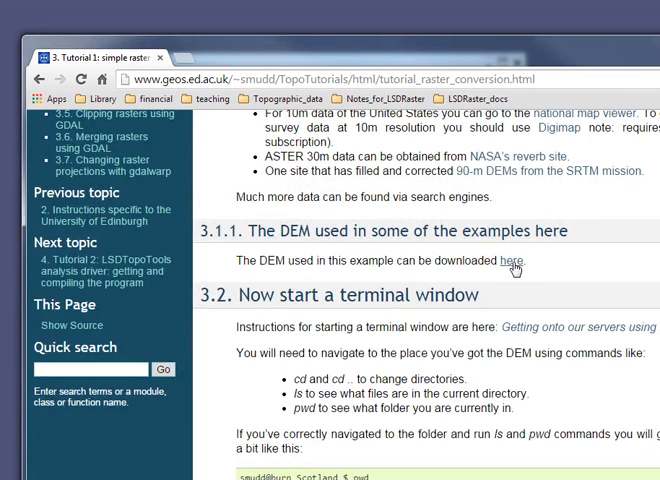
pyautogui.click(512, 260)
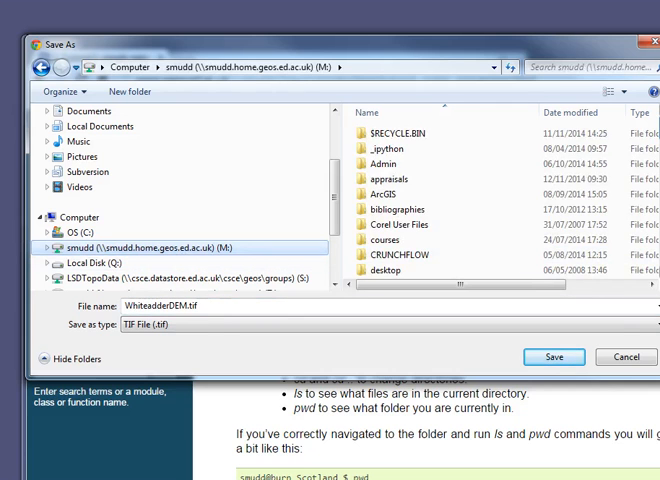
# - Browse the Save As dialog to topographic_data/NextMap/Scotland as the save location
pyautogui.scroll(-3)
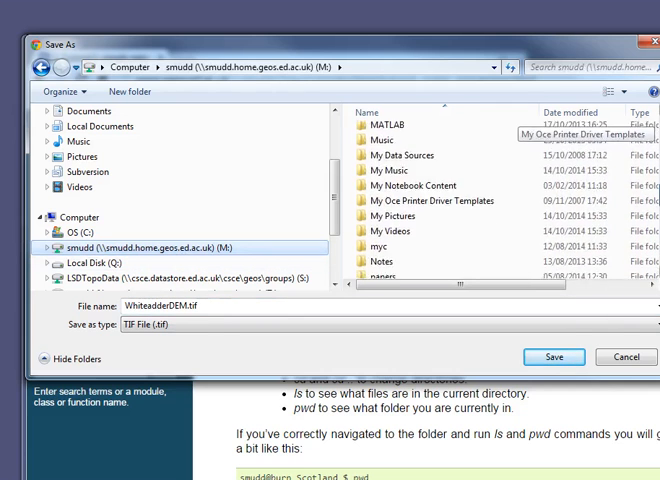
pyautogui.scroll(-3)
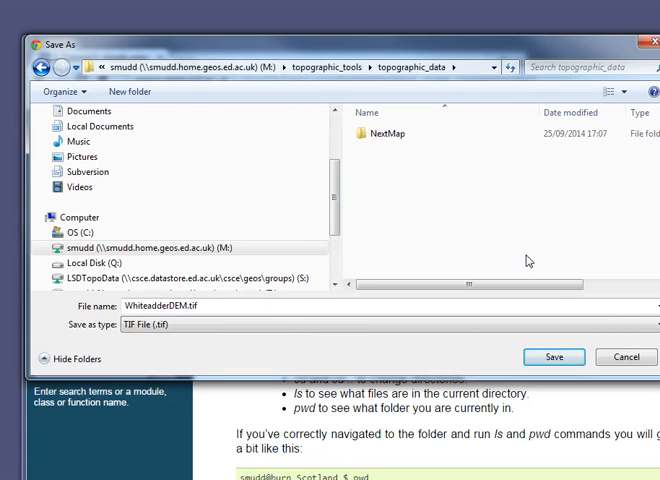
pyautogui.doubleClick(384, 132)
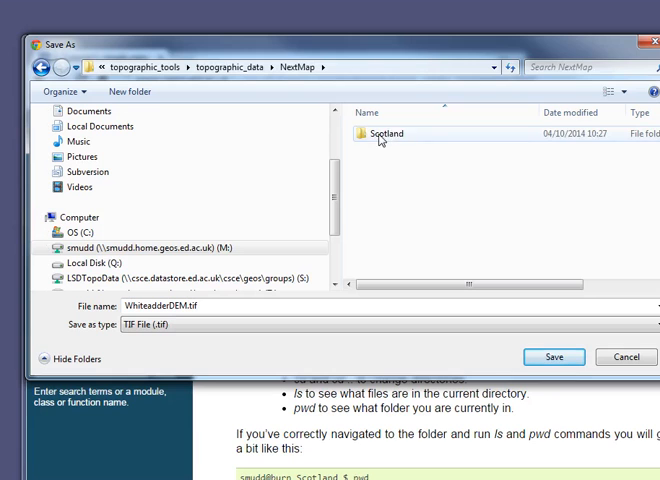
pyautogui.doubleClick(398, 132)
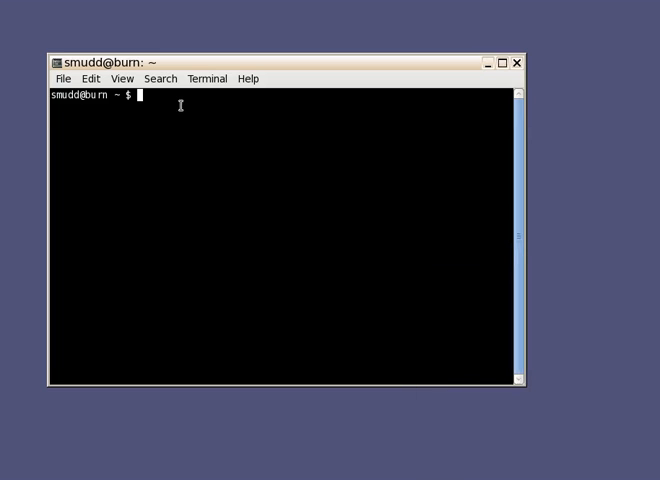
pyautogui.moveTo(66, 292)
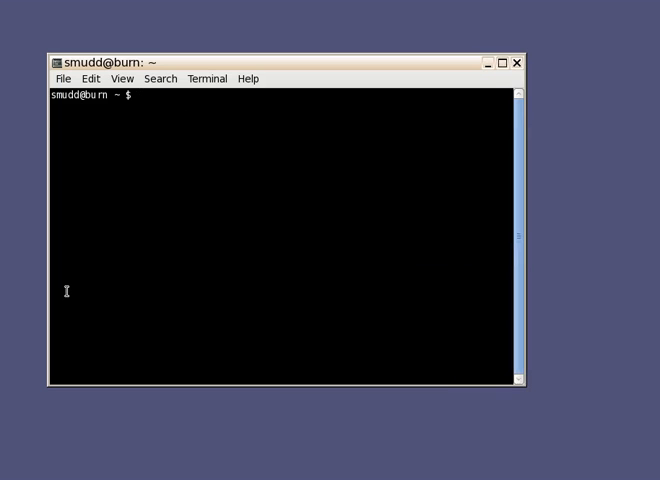
# - Run ls in the home directory and begin listing the topographic_tools folder
pyautogui.write('ls')
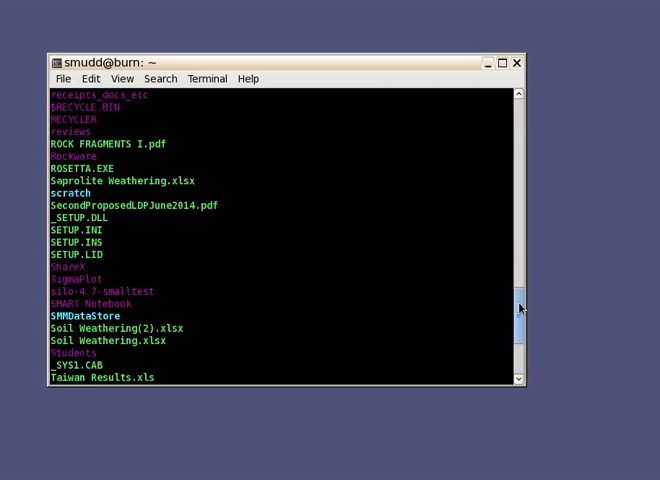
pyautogui.scroll(-3)
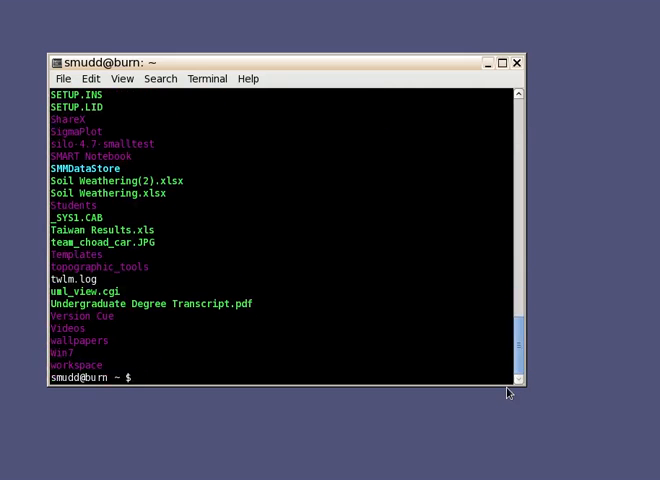
pyautogui.write('ls')
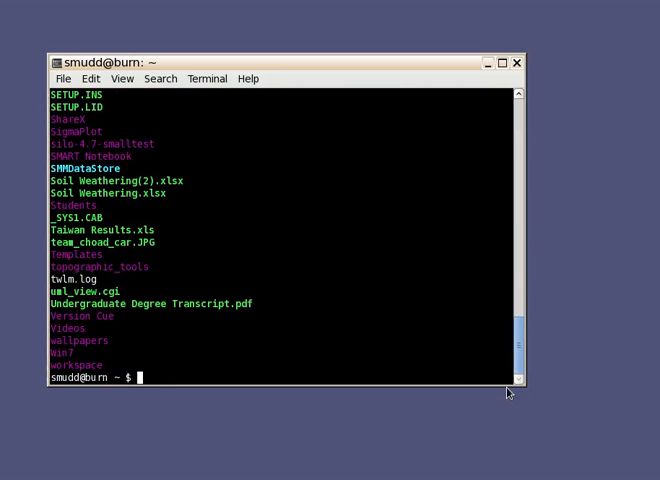
pyautogui.write('ls topo')
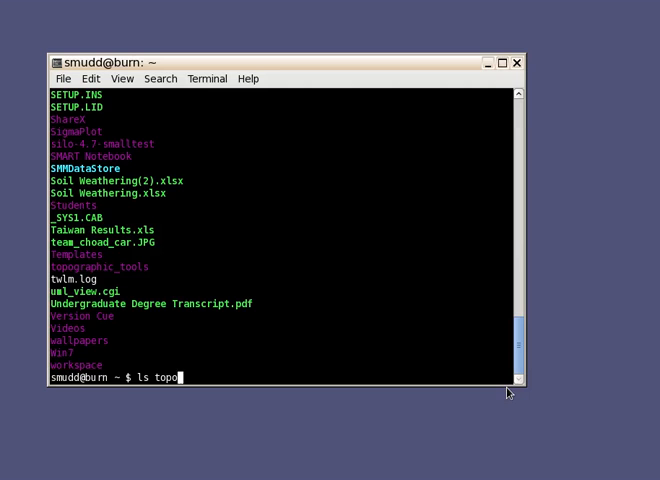
# - List topographic_tools with Tab completion, then cd into it
pyautogui.press('Tab')
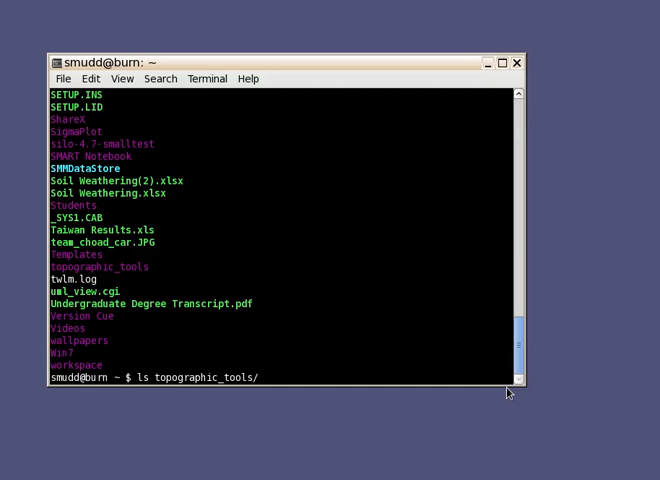
pyautogui.press('Return')
pyautogui.write('cd')
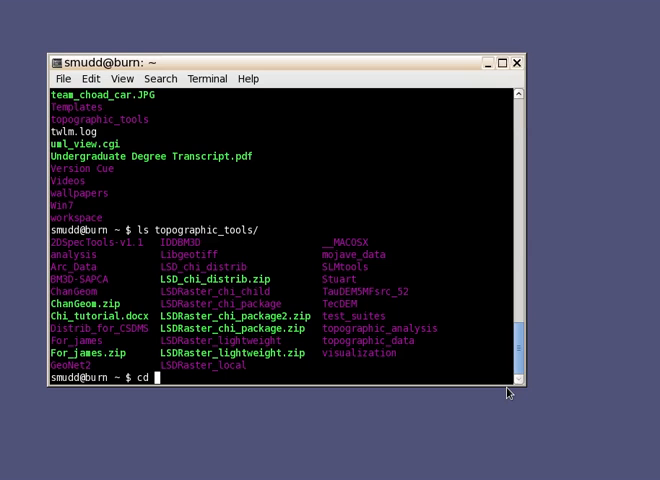
pyautogui.write('topographic_tools/')
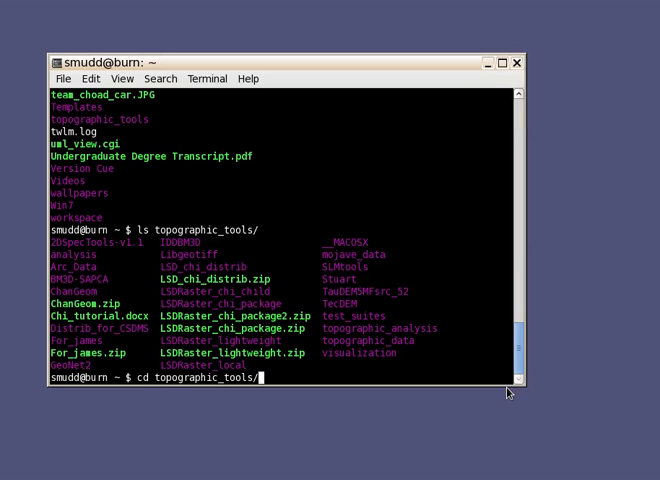
pyautogui.press('Return')
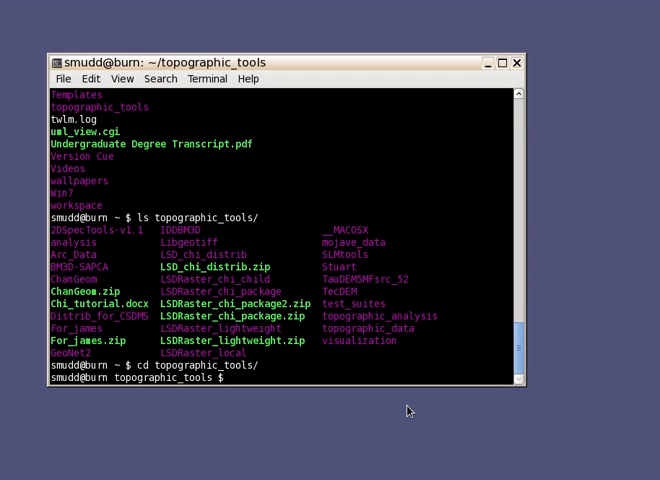
# - Move into topographic_data and list its contents, showing the NextMap folder
pyautogui.write('cd topographic_')
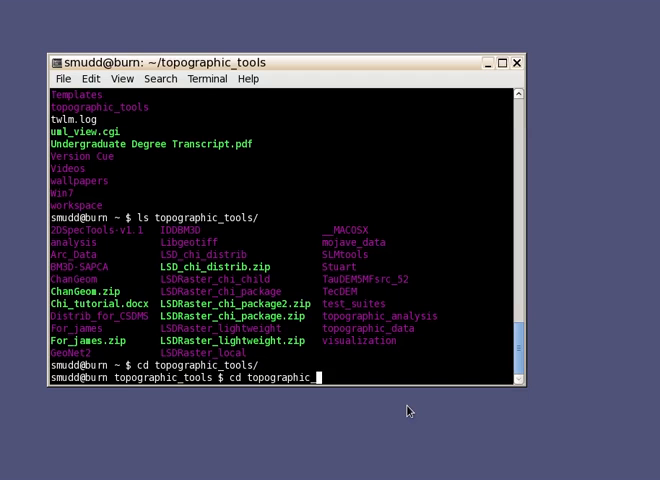
pyautogui.write('data/')
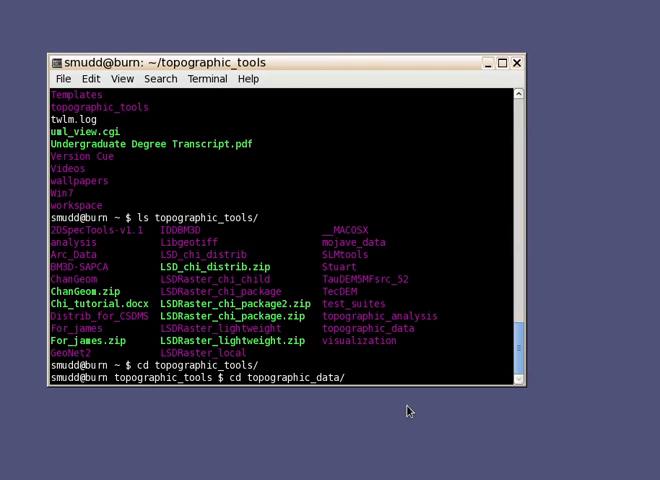
pyautogui.write('ls')
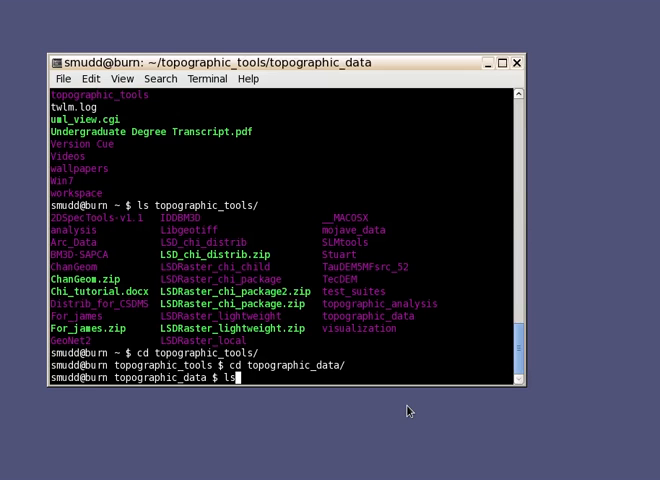
pyautogui.press('Return')
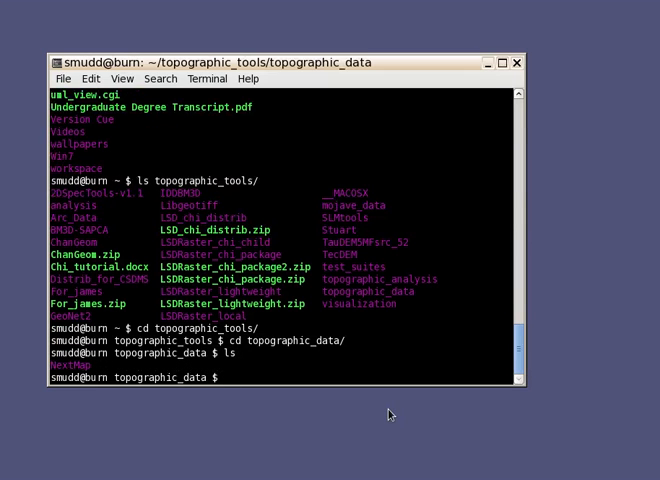
# - Enter NextMap/Scotland and list the Whiteadder DEM files there
pyautogui.write('cd M')
pyautogui.write('cd Scotland/')
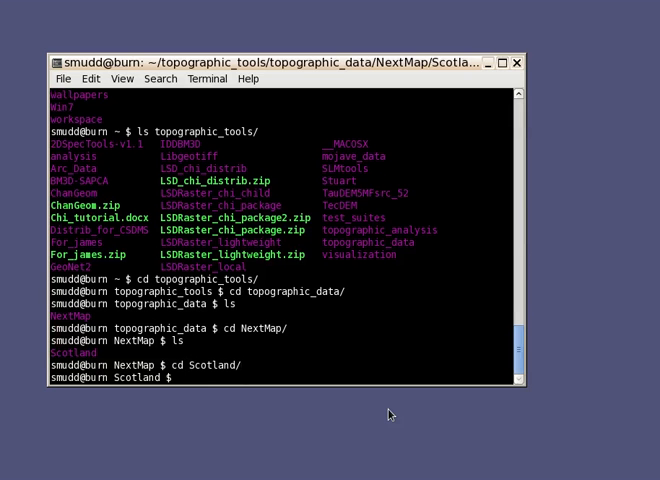
pyautogui.write('ls')
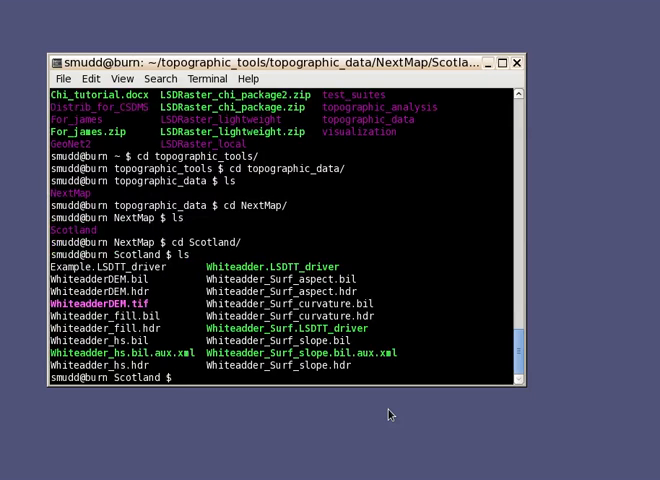
pyautogui.moveTo(576, 432)
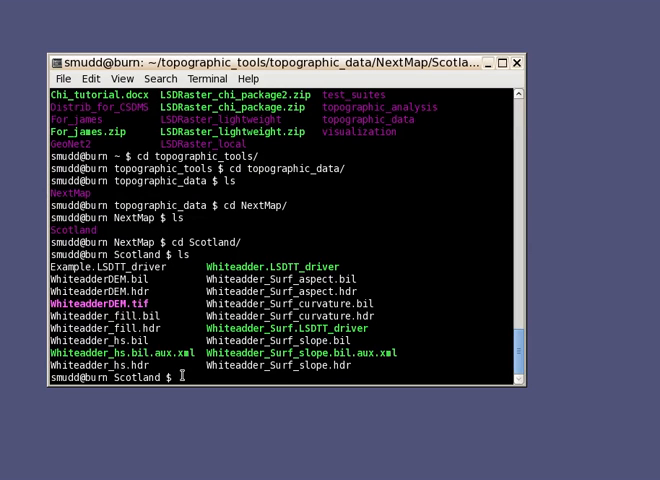
pyautogui.moveTo(200, 406)
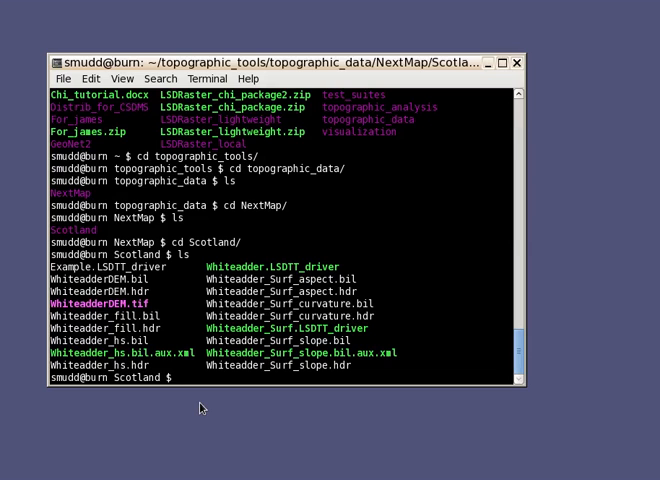
# - Remove the old *.bil and *.hdr files from the Scotland folder
pyautogui.write('rm')
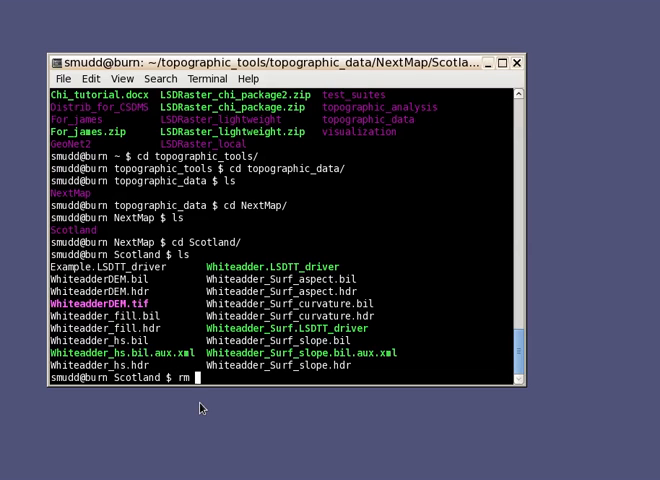
pyautogui.write('*.bil')
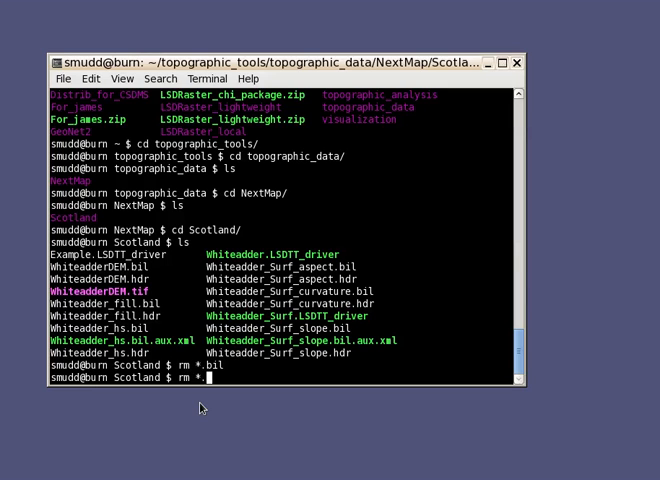
pyautogui.press('Return')
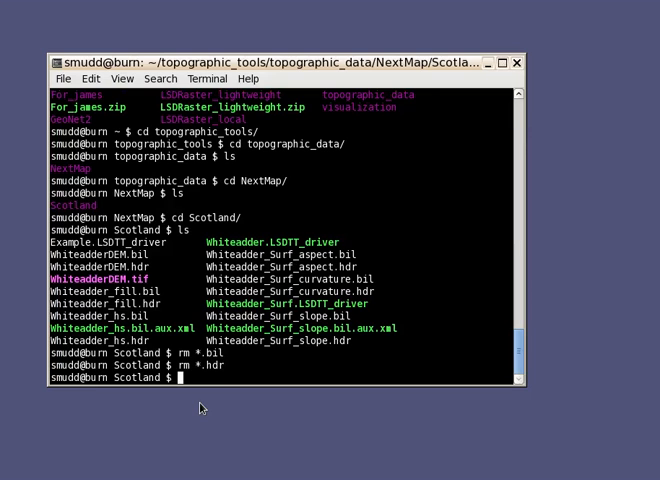
# - Remove the *.xml and leftover *driver files, keeping only WhiteadderDEM.tif
pyautogui.write('rm')
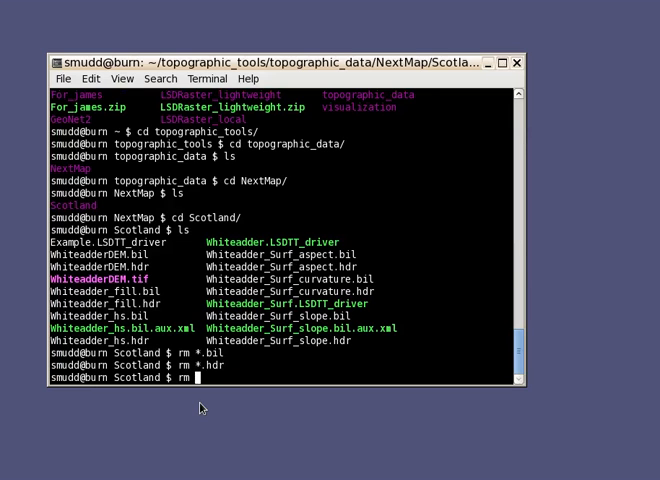
pyautogui.write('.xml')
pyautogui.write('ls')
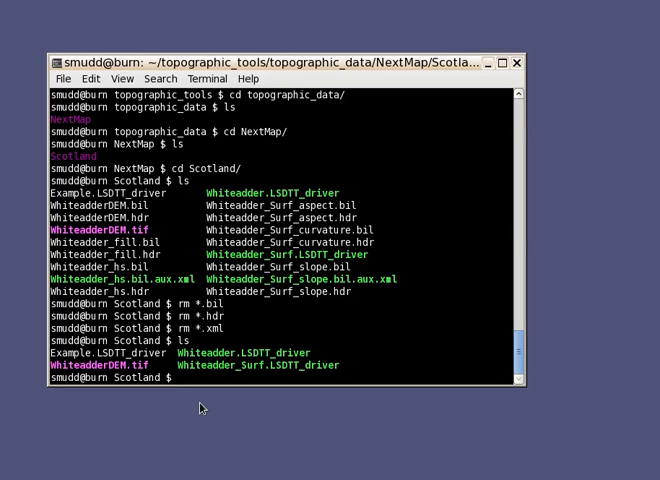
pyautogui.write('rm *driver')
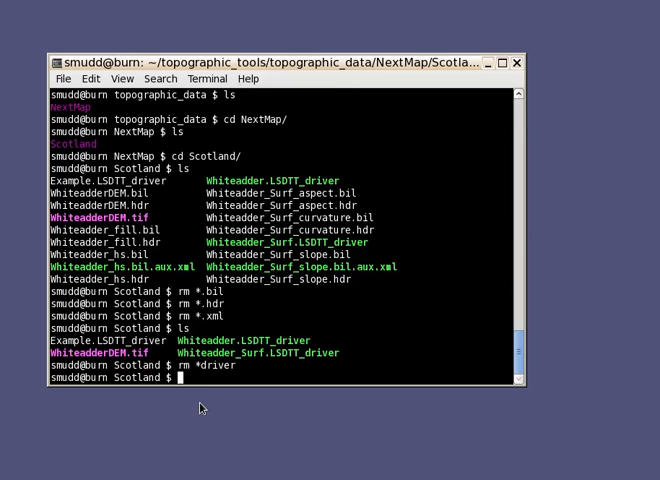
pyautogui.press('Return')
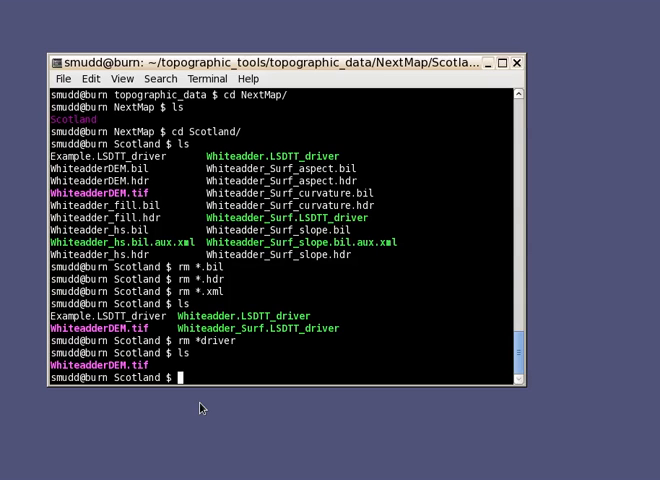
# - Run gdalinfo WhiteadderDEM.tif, showing a 486x645 GTiff in OSGB 1936 Transverse Mercator
pyautogui.write('gda')
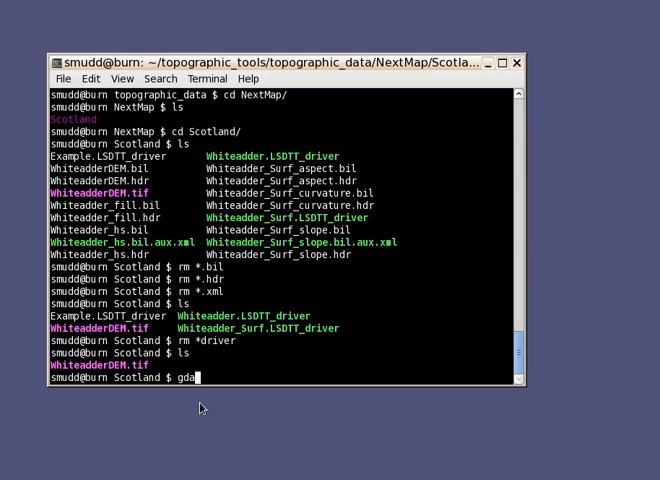
pyautogui.write('l')
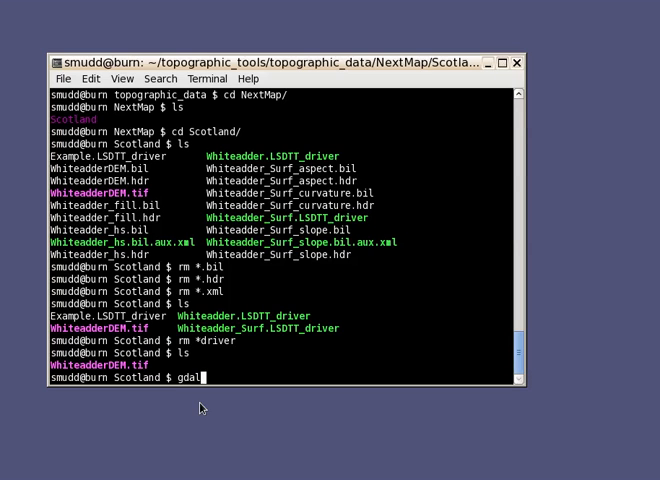
pyautogui.write('info')
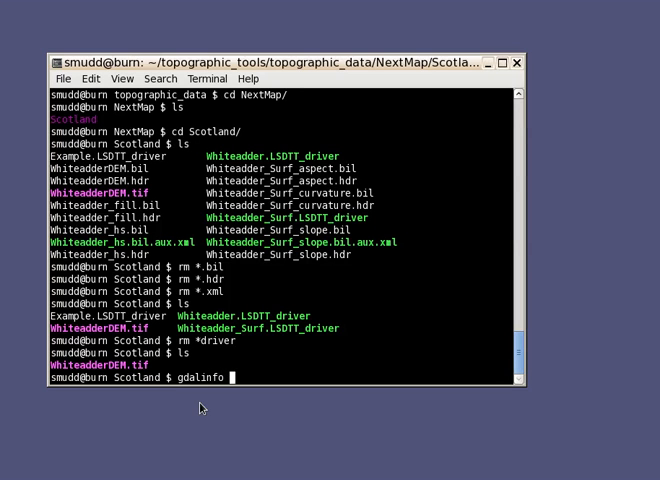
pyautogui.write('WhiteadderDEM.tif')
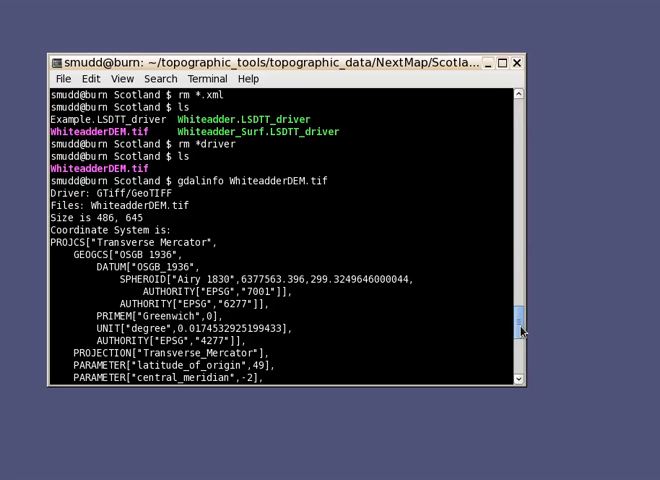
pyautogui.scroll(-3)
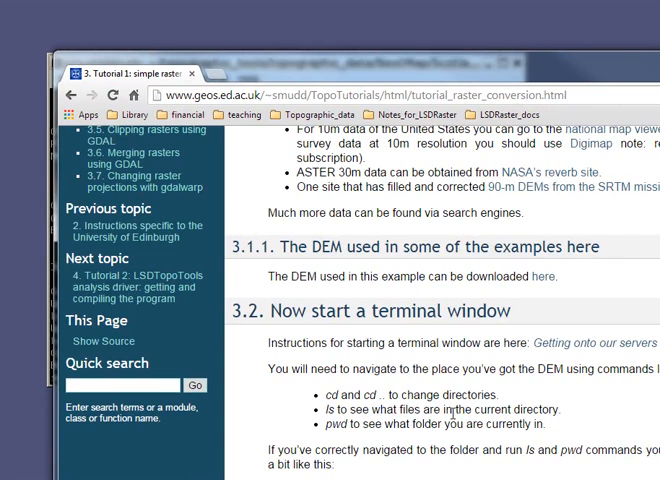
# - Select and copy the gdal_translate -of ENVI example command from section 3.4
pyautogui.scroll(-3)
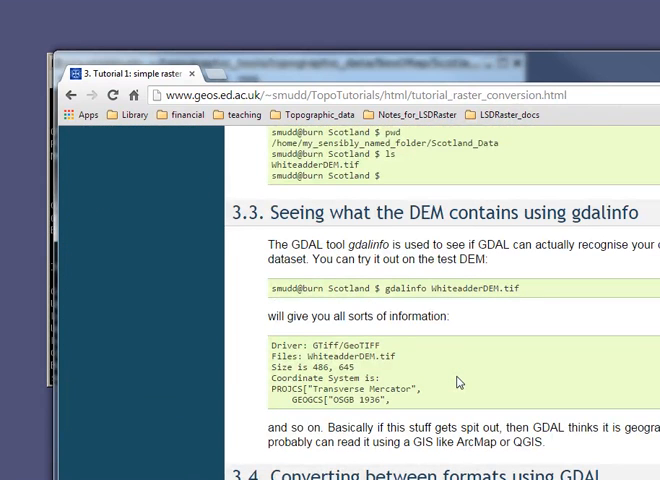
pyautogui.scroll(-3)
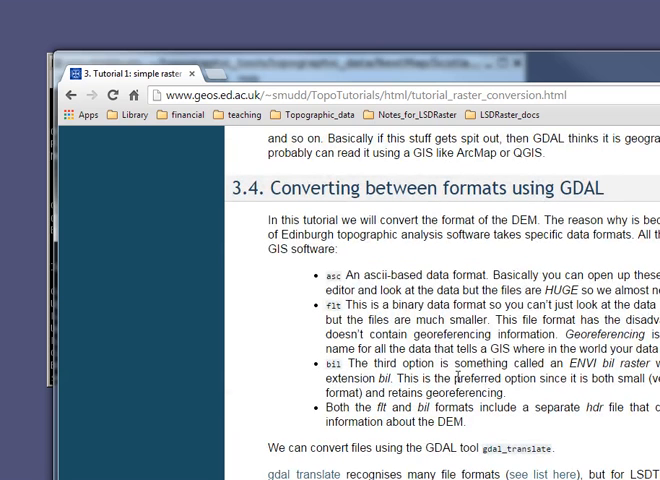
pyautogui.scroll(-3)
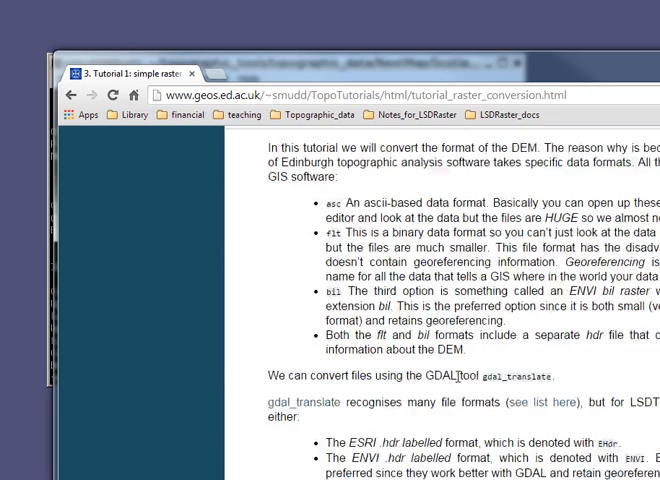
pyautogui.scroll(-3)
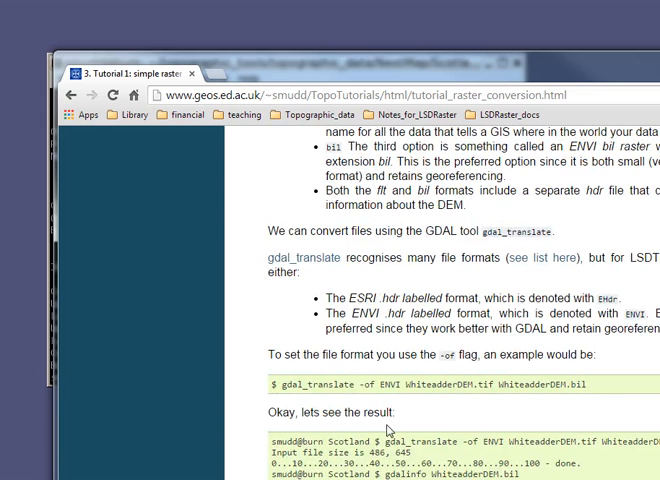
pyautogui.moveTo(388, 430)
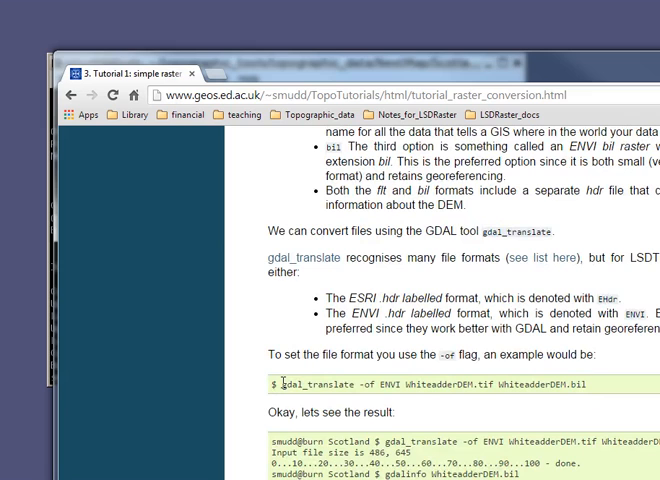
pyautogui.moveTo(284, 384); pyautogui.dragTo(528, 384)
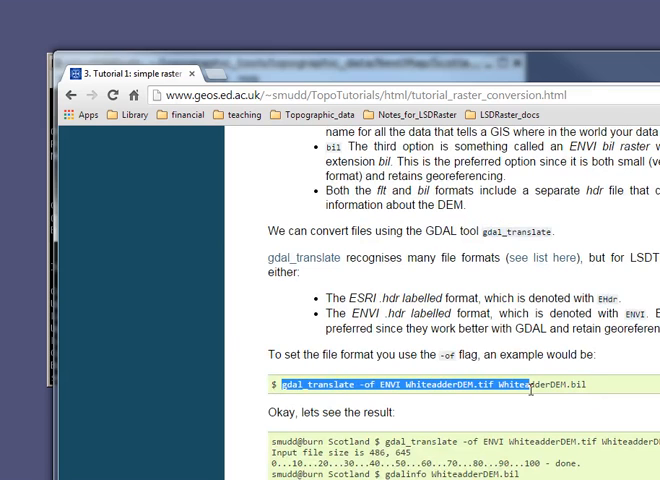
pyautogui.rightClick(532, 386)
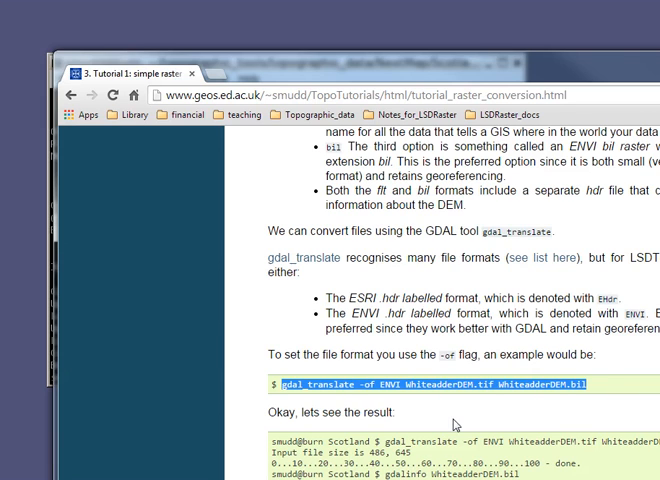
pyautogui.moveTo(272, 44)
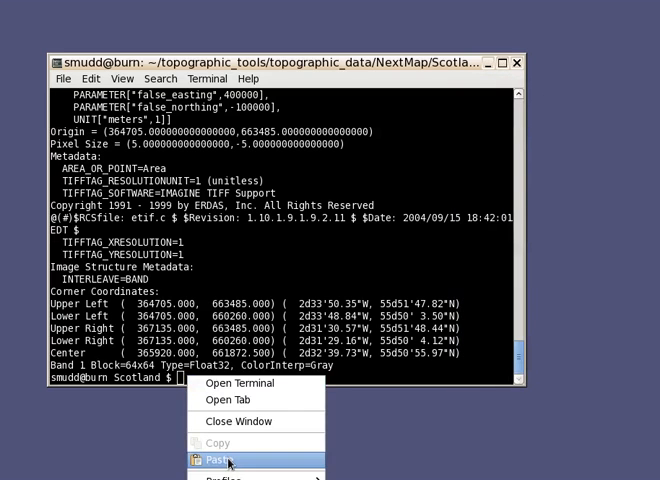
# - Paste and run gdal_translate to convert WhiteadderDEM.tif into ENVI WhiteadderDEM.bil
pyautogui.click(220, 462)
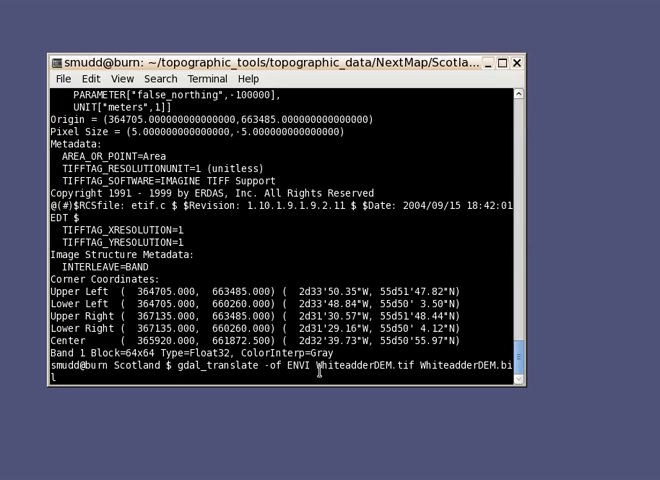
pyautogui.doubleClick(370, 376)
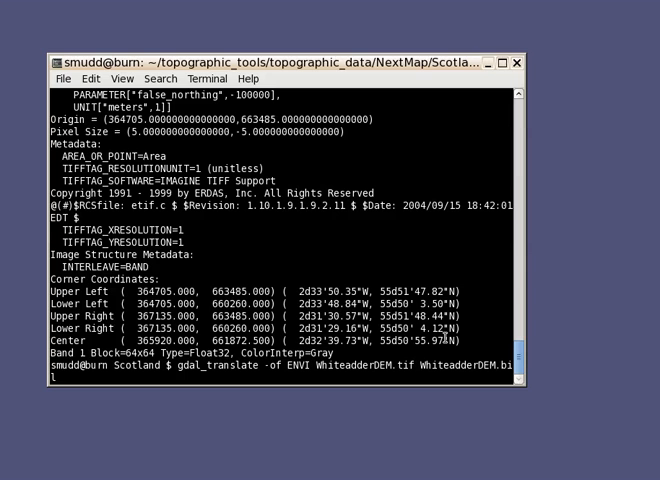
pyautogui.press('Return')
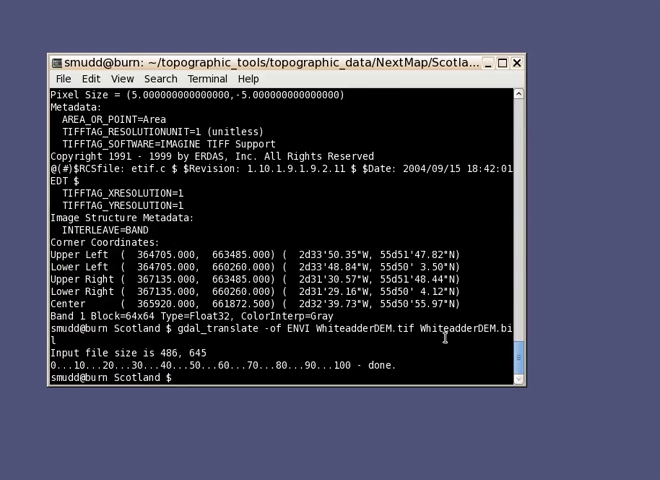
# - List the folder to confirm the new .bil and .hdr, then start gdalinfo on WhiteadderDEM.bil
pyautogui.write('ls')
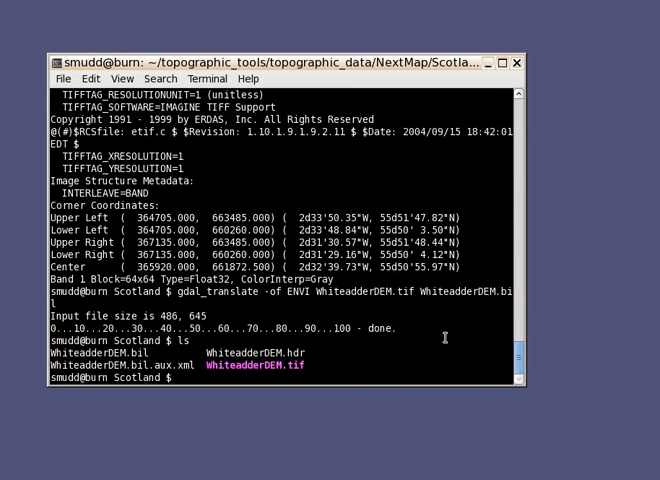
pyautogui.moveTo(342, 416)
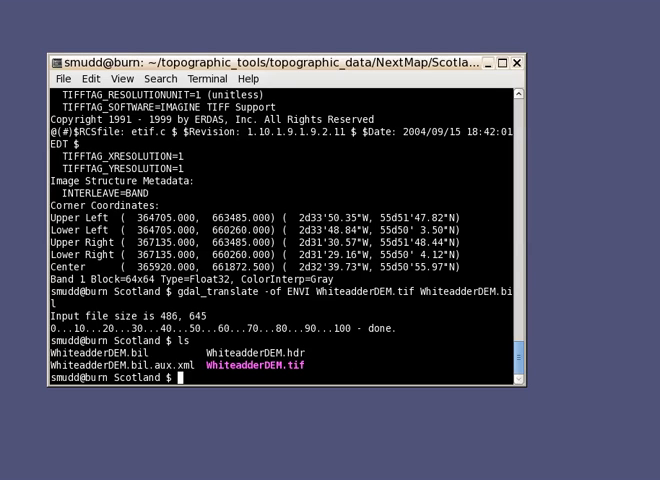
pyautogui.write('gdalinfo WhiteadderDEM.bil')
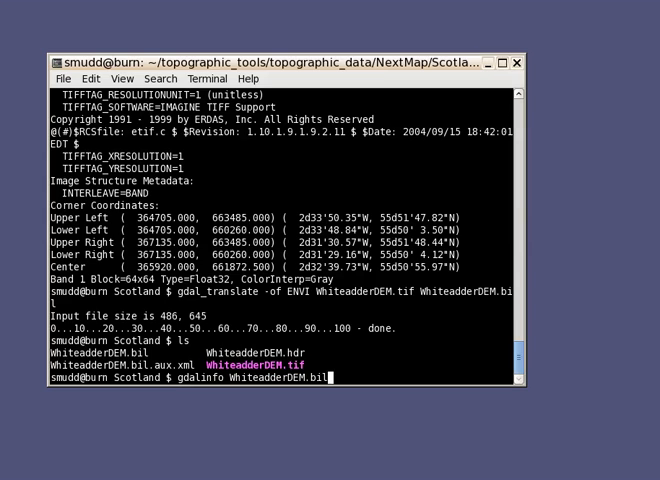
# - Run gdalinfo WhiteadderDEM.bil, confirming an ENVI .hdr labelled 486x645 raster in OSGB 1936
pyautogui.press('Return')
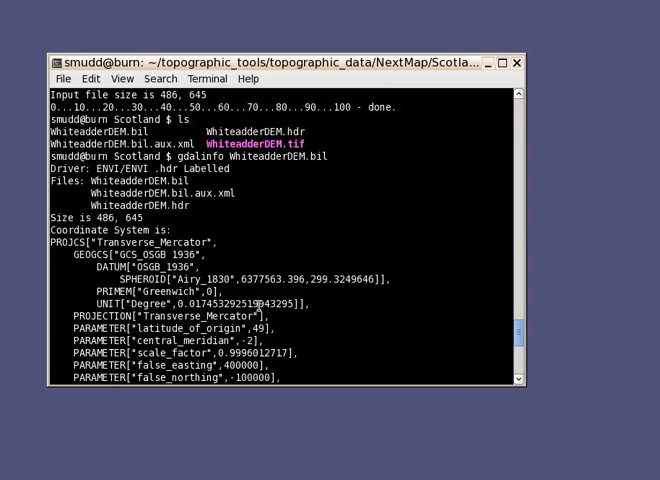
pyautogui.scroll(-3)
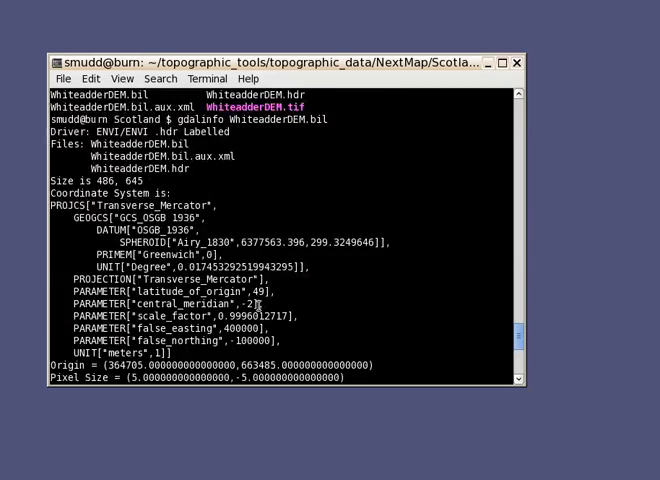
pyautogui.scroll(-3)
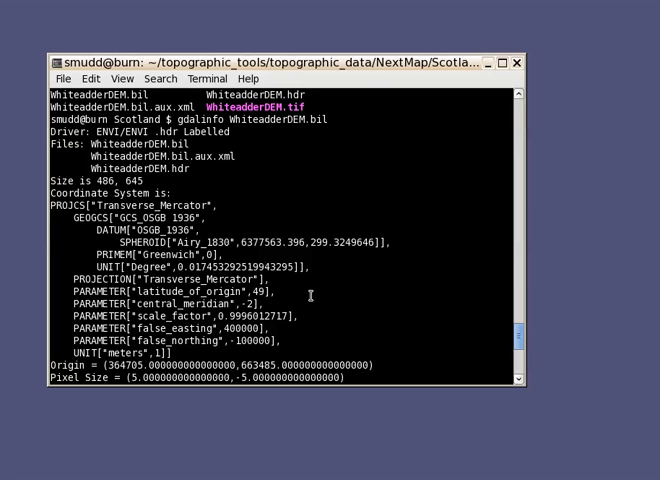
pyautogui.moveTo(304, 324)
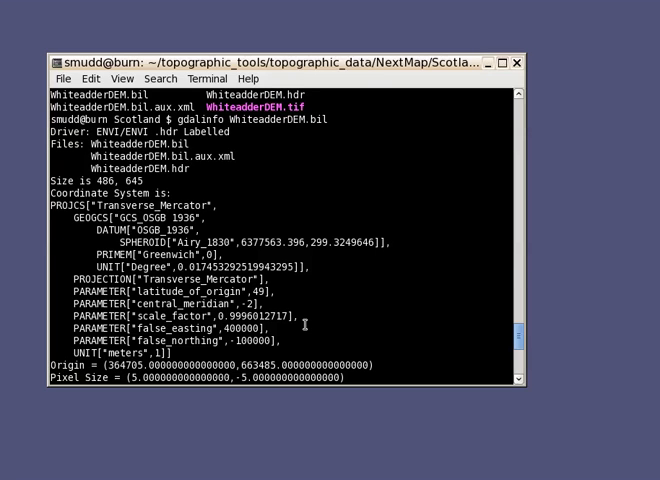
pyautogui.scroll(-3)
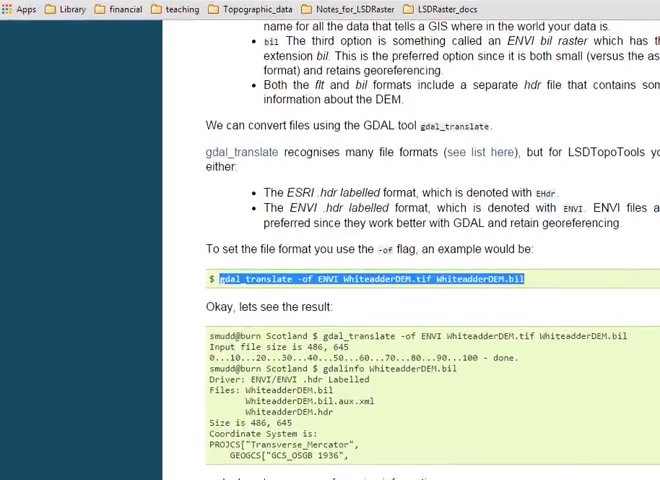
# - Scroll past clipping and merging sections to 3.7, changing raster projections with gdalwarp
pyautogui.scroll(-3)
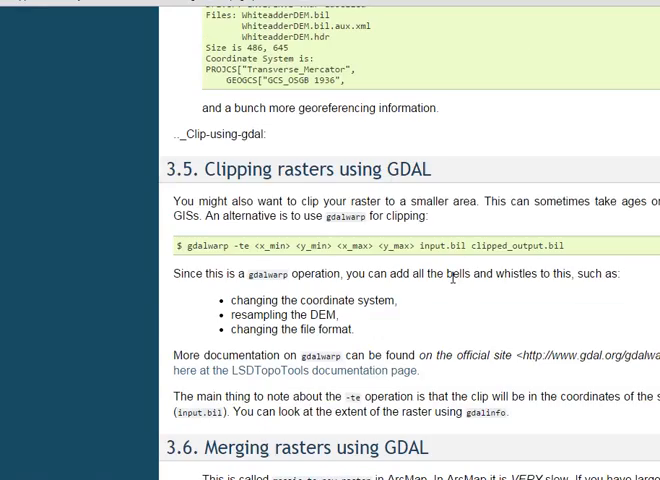
pyautogui.scroll(-3)
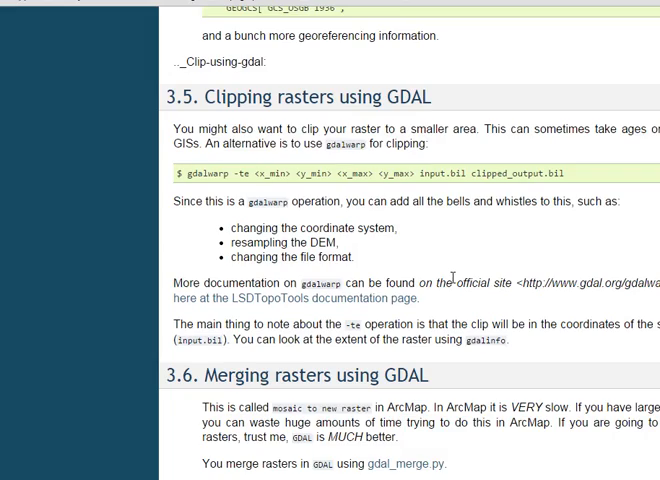
pyautogui.scroll(-3)
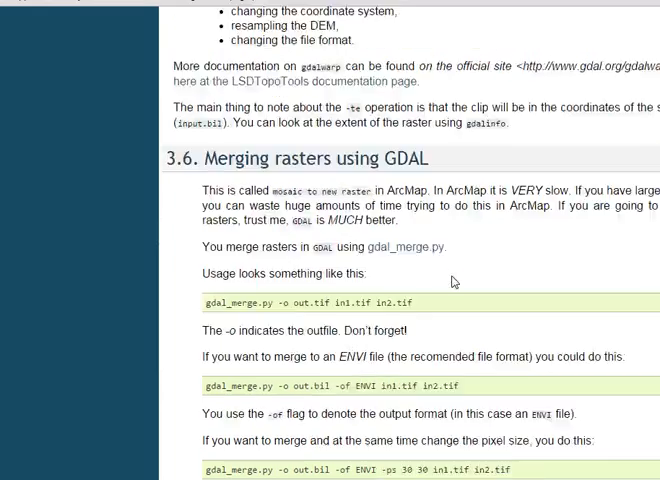
pyautogui.scroll(-3)
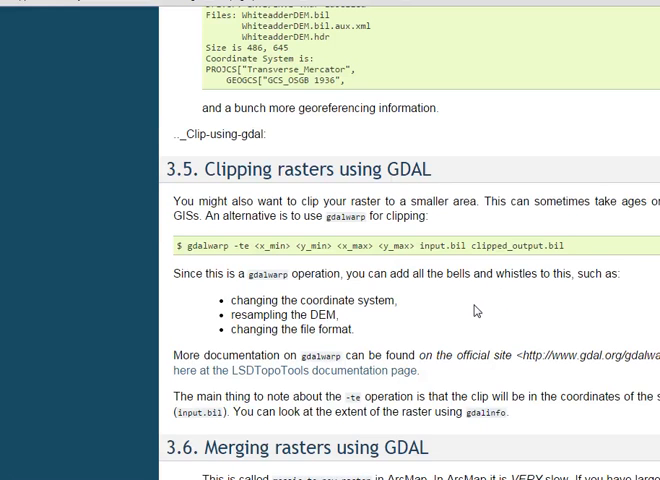
pyautogui.scroll(-3)
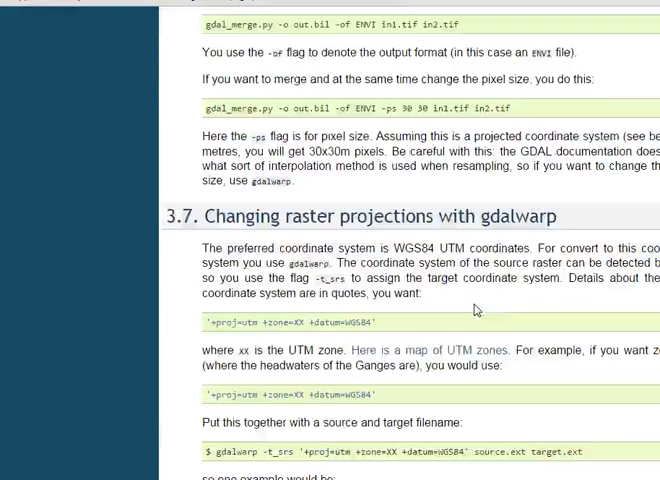
pyautogui.scroll(-3)
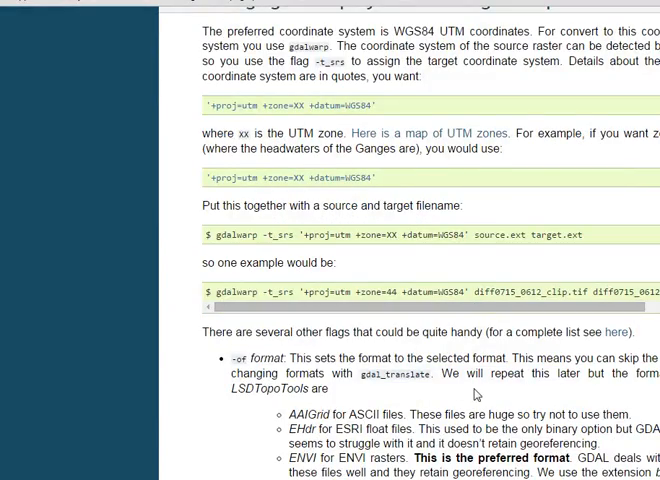
pyautogui.scroll(-3)
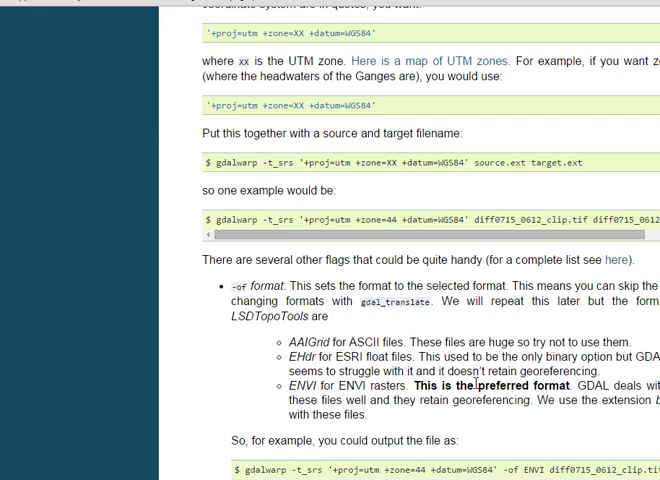
pyautogui.scroll(-3)
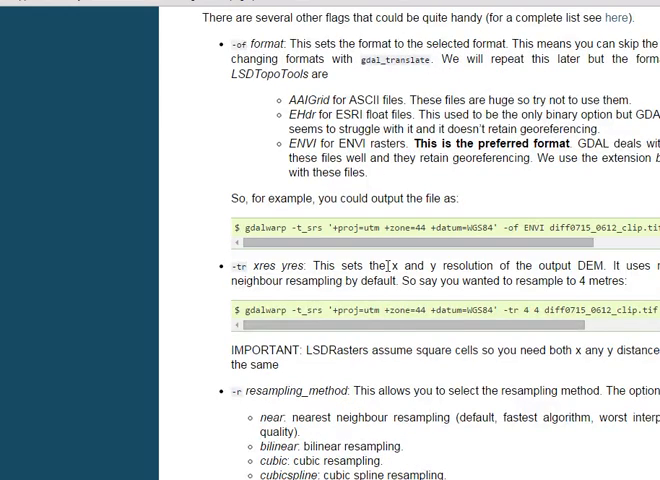
# - Copy the tutorial's gdalwarp example that reprojects to UTM zone 44 with -of ENVI output
pyautogui.scroll(3)
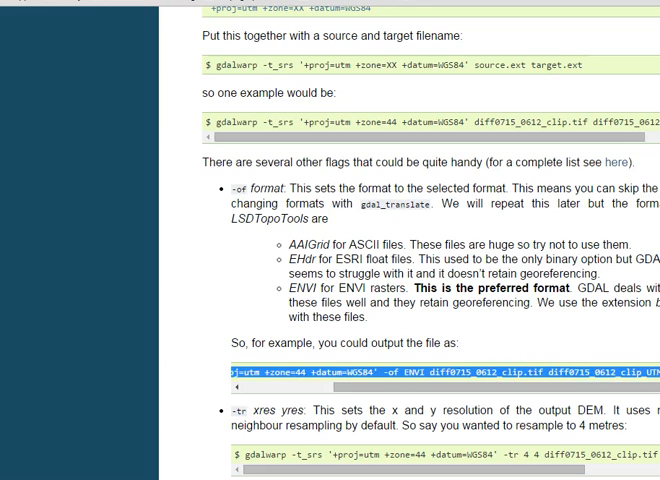
pyautogui.rightClick(450, 376)
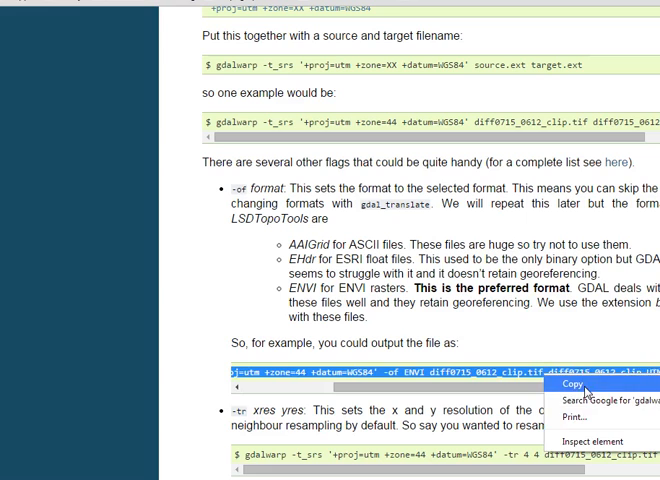
pyautogui.click(572, 384)
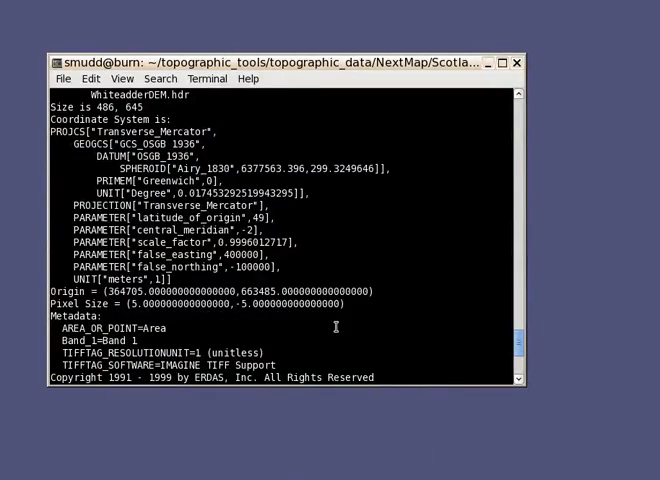
# - Paste the gdalwarp ENVI command and retarget it to WhiteadderDEM.bil with output WhiteadderDEM_UTM44.bil
pyautogui.scroll(-3)
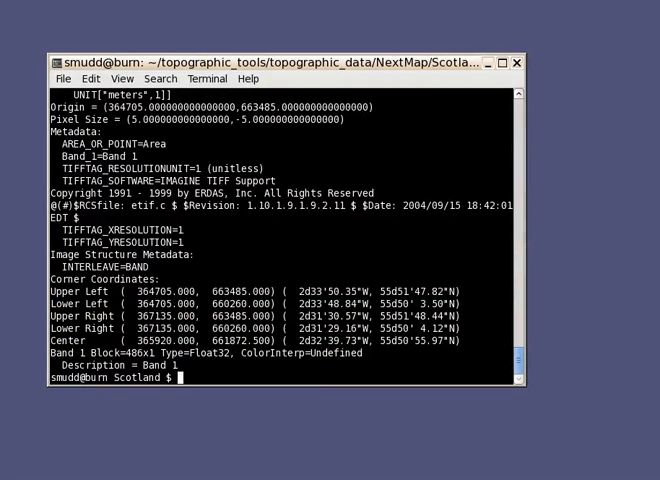
pyautogui.write("gdalwarp -t_srs '+proj=utm +zone=44 +datum=WGS84' -of ENVI diff0715_0612_clip.tif diff0715_0612_clip_UTM44.bil")
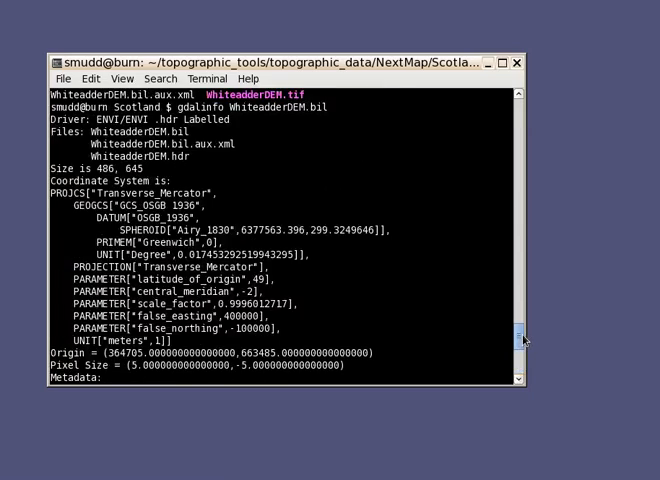
pyautogui.scroll(-3)
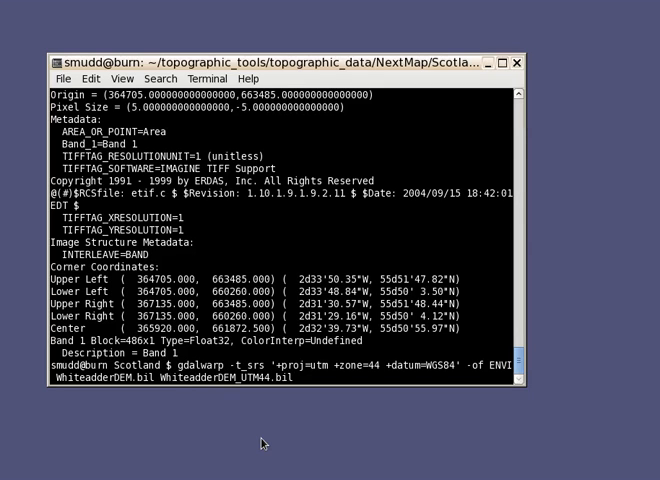
pyautogui.moveTo(288, 442)
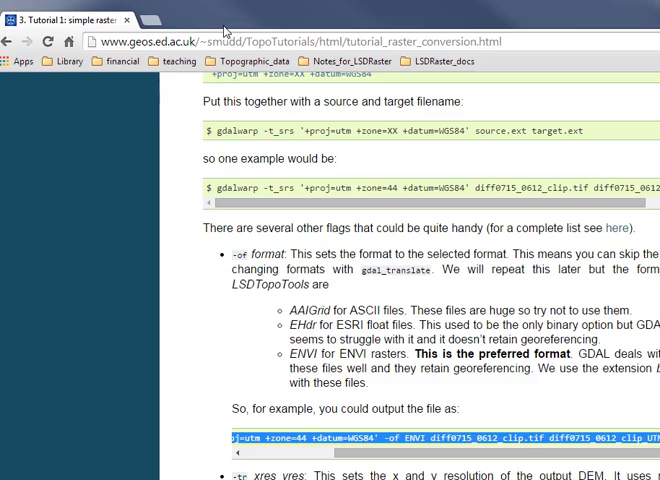
# - Search Google for 'utm zones', view the dmap world UTM grid map, then return to the tutorial
pyautogui.write('utmzo')
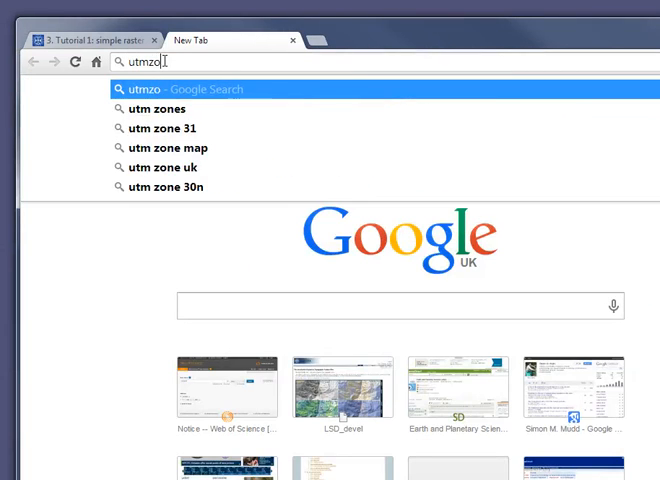
pyautogui.write('utm zone')
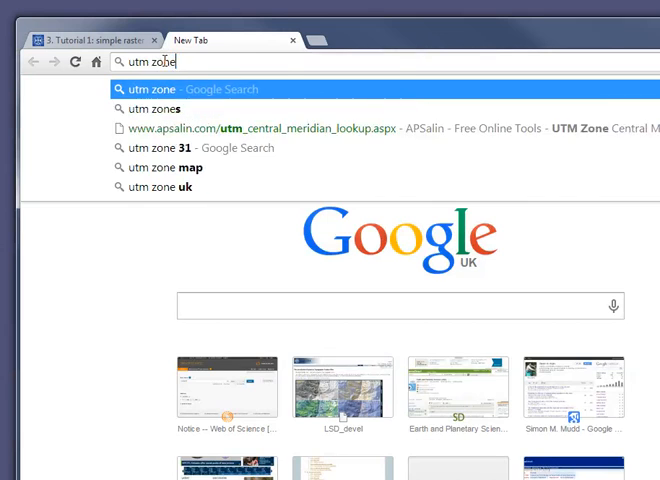
pyautogui.click(150, 98)
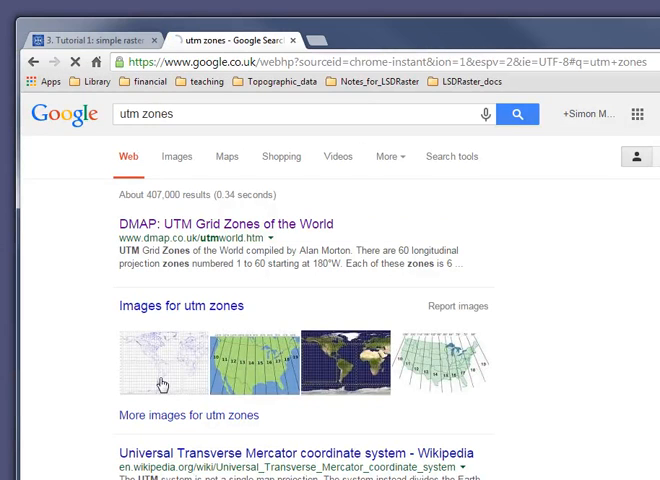
pyautogui.click(160, 360)
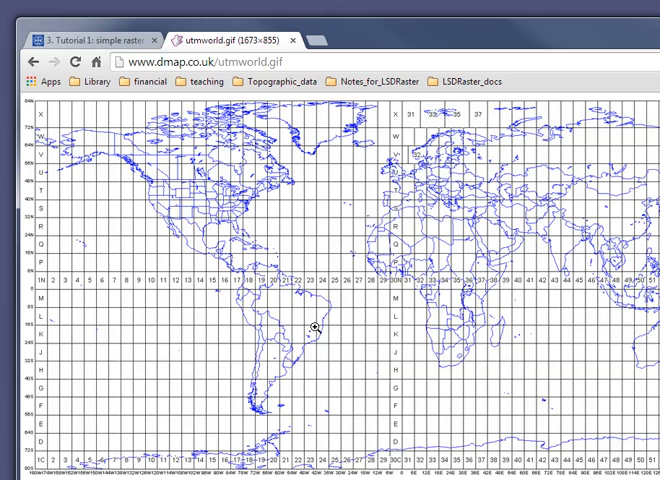
pyautogui.moveTo(396, 174)
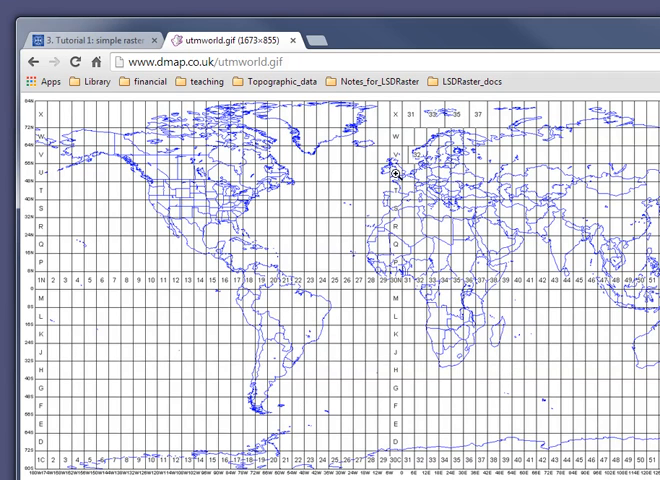
pyautogui.click(90, 40)
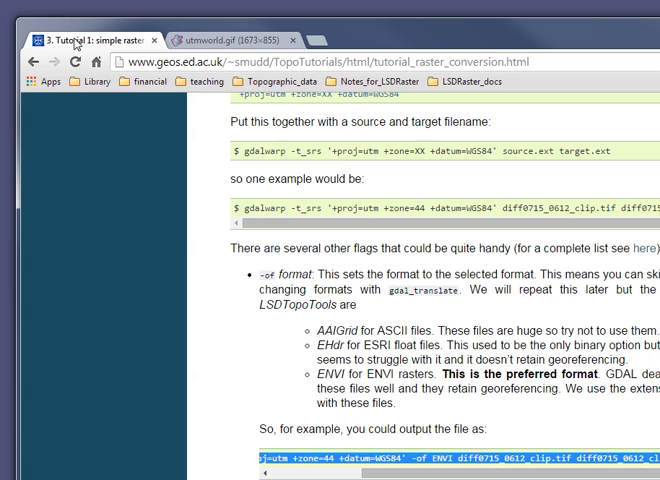
pyautogui.moveTo(262, 30)
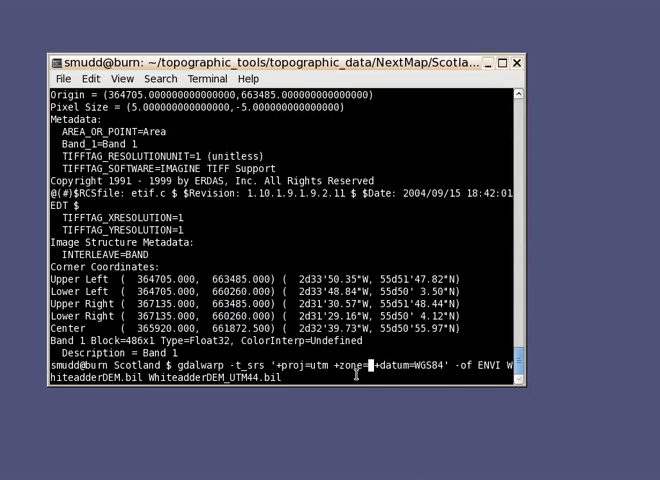
# - Run gdalwarp with +zone=30 on WhiteadderDEM.bil and begin a gdalinfo check of the .bil output
pyautogui.write('30')
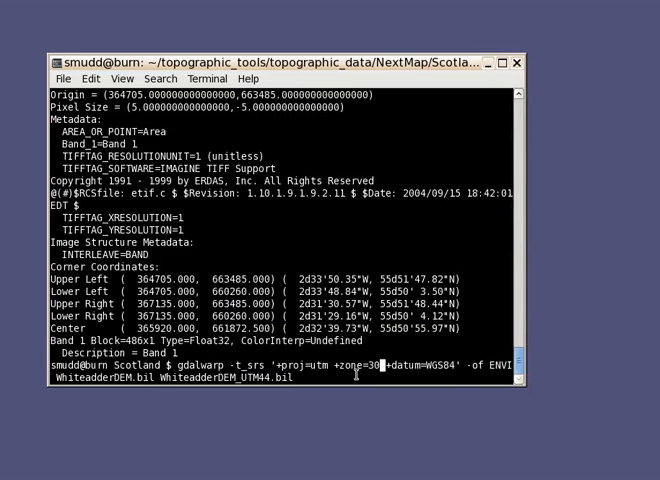
pyautogui.press('Return')
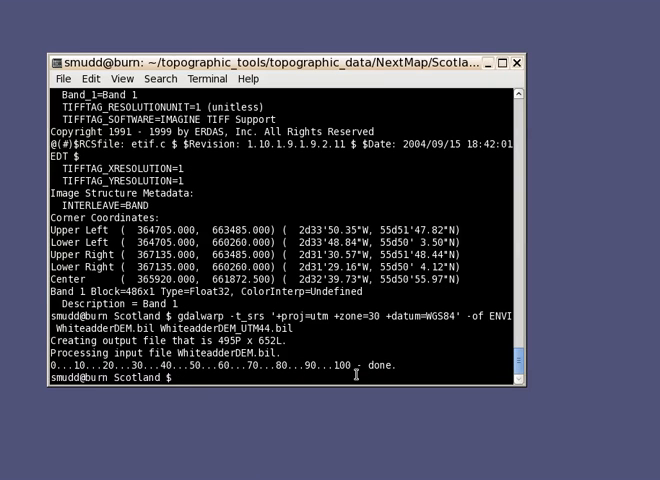
pyautogui.write('gdalinfo')
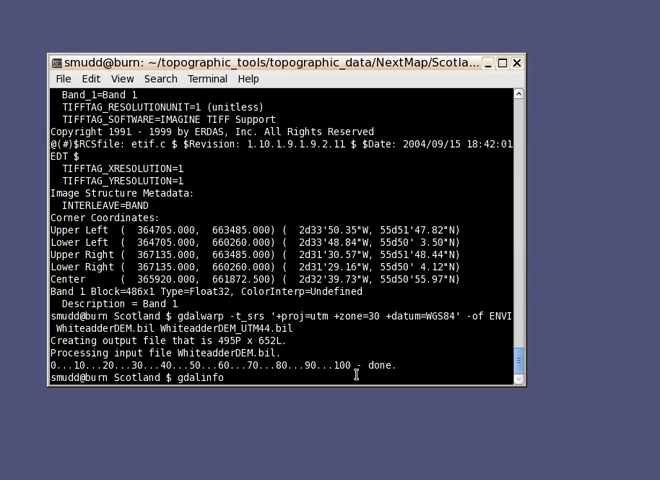
pyautogui.write('Wi')
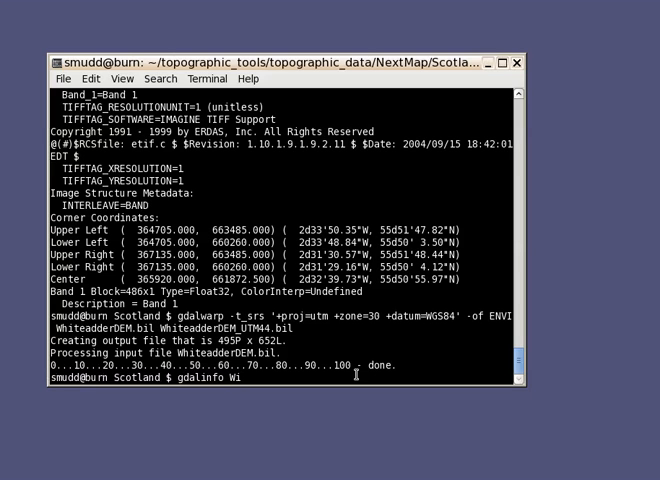
pyautogui.write('he')
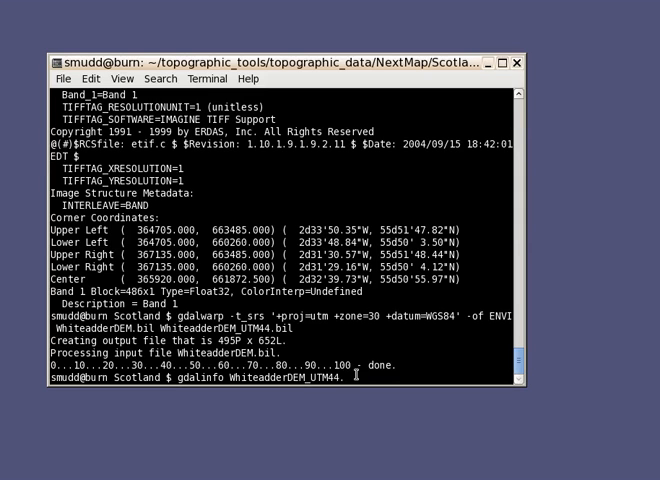
pyautogui.write('bil')
pyautogui.write('g')
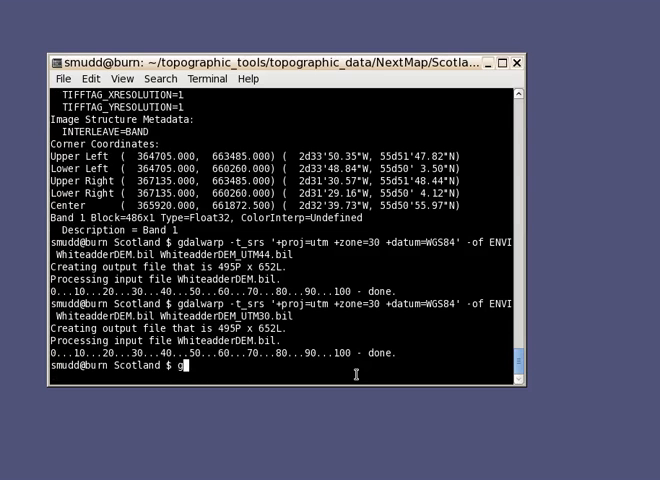
# - Start a gdalinfo command for the renamed WhiteadderDEM_UTM30.bil output
pyautogui.write('dalinfo')
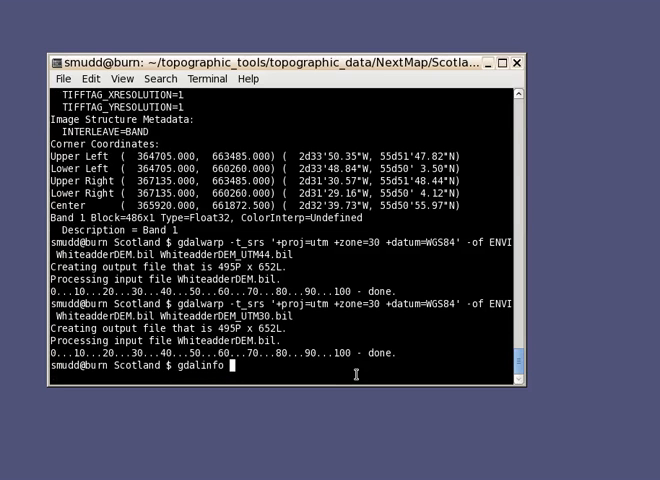
pyautogui.write('WhiteadderDEM')
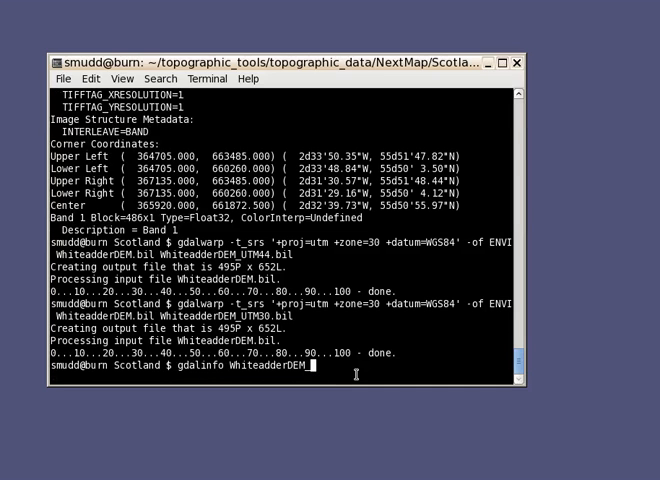
pyautogui.write('_UTM30.bil')
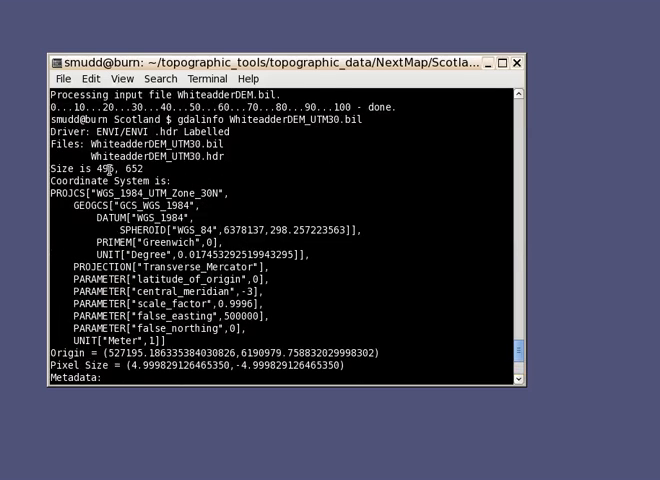
# - Scroll the gdalinfo output confirming WGS 84 UTM zone 30N and roughly 5 m pixel size
pyautogui.scroll(-3)
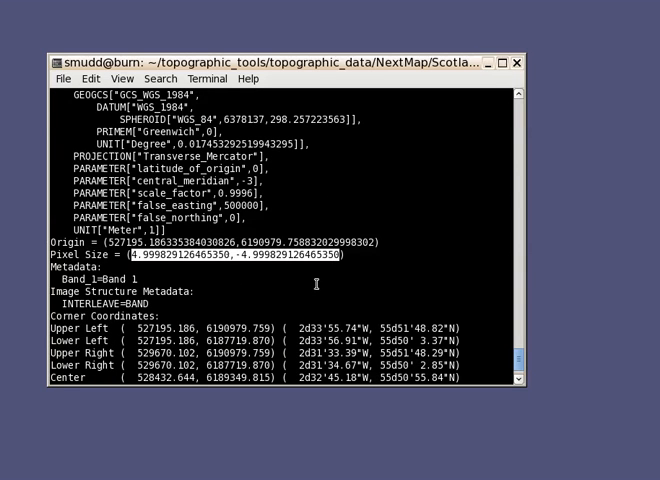
pyautogui.scroll(-3)
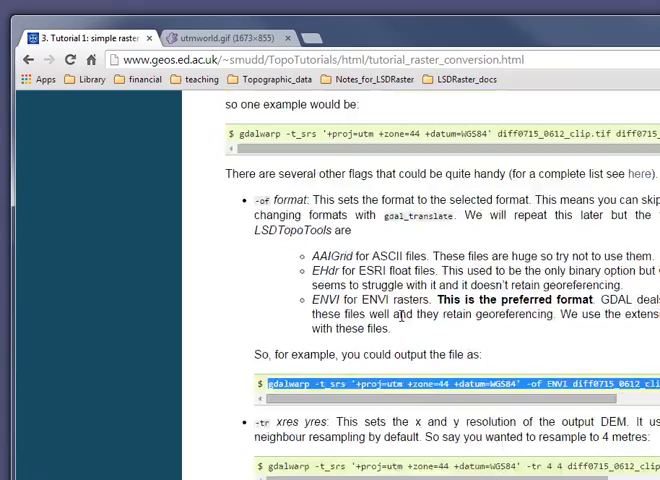
# - Scroll the tutorial to the gdalwarp -of ENVI reprojection example
pyautogui.scroll(-3)
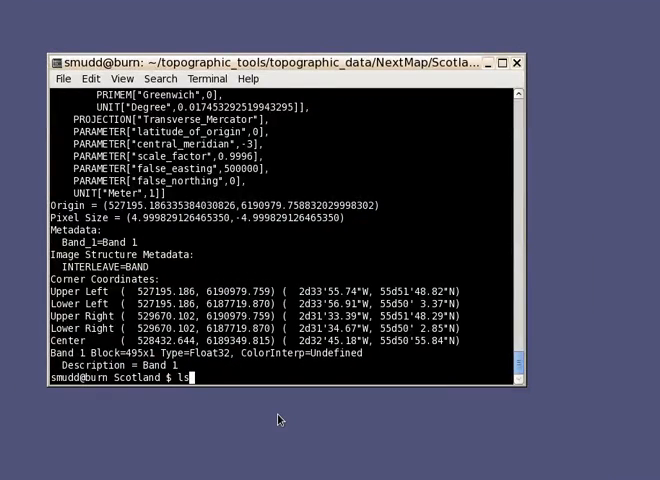
# - List the folder with ls and enter rm *UTM44* to delete the unwanted UTM44 outputs
pyautogui.press('Return')
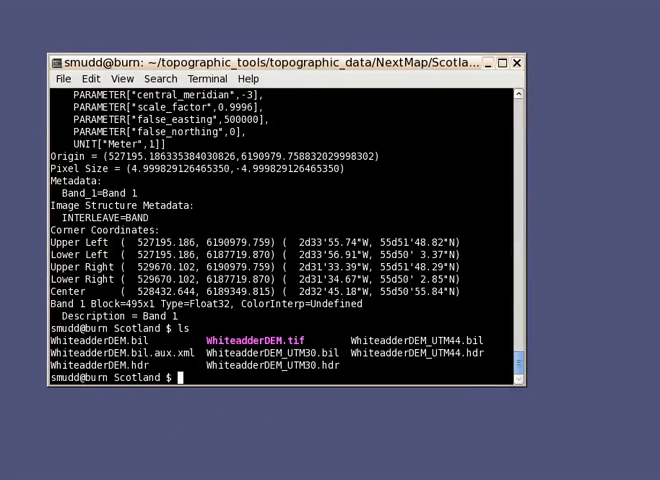
pyautogui.write('rm')
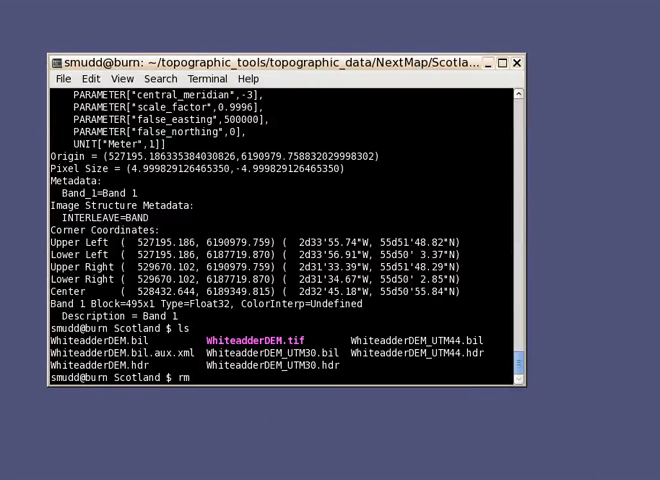
pyautogui.write('*UTM')
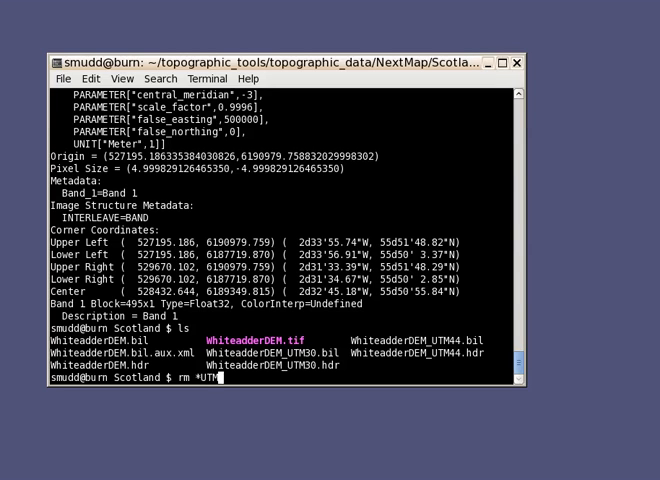
pyautogui.write('44*')
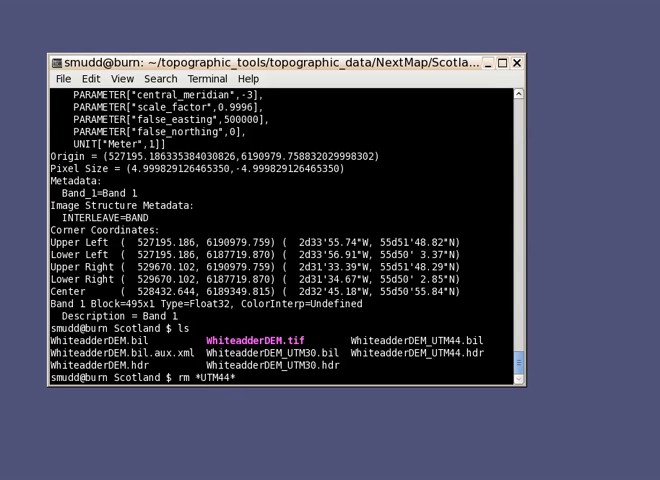